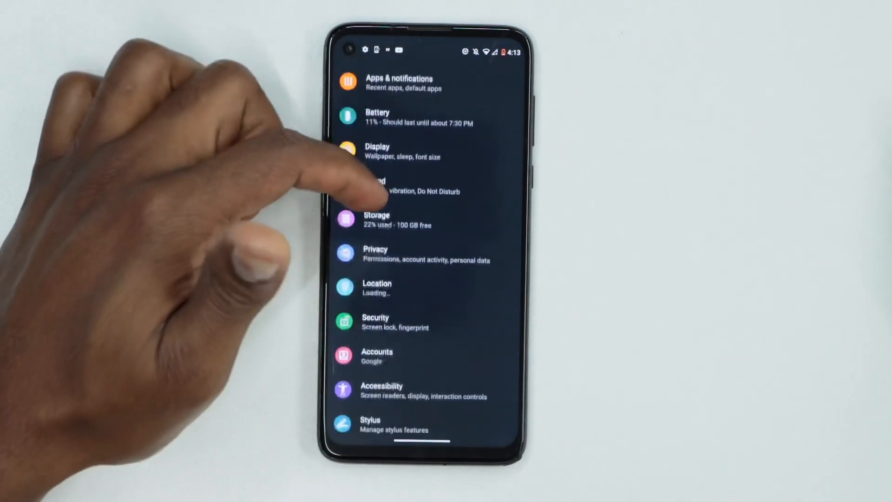
- Scroll the Settings list and open Battery Saver settings
scroll("down", 3)
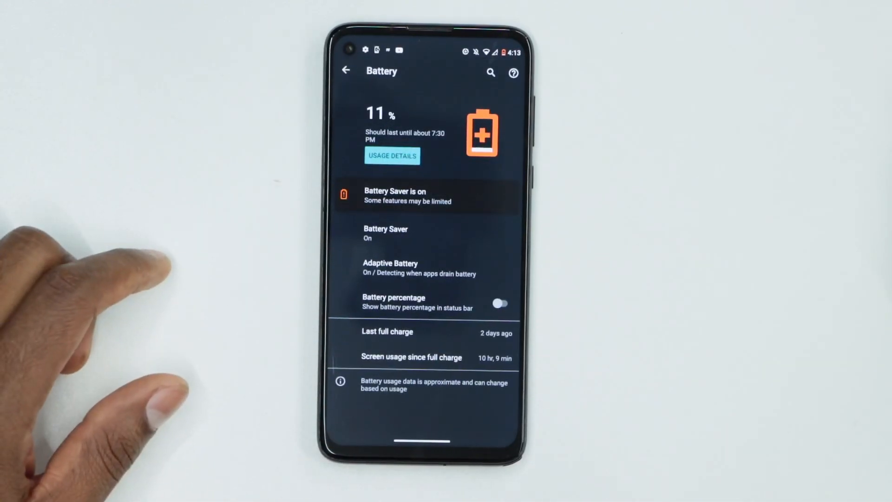
left_click(421, 233)
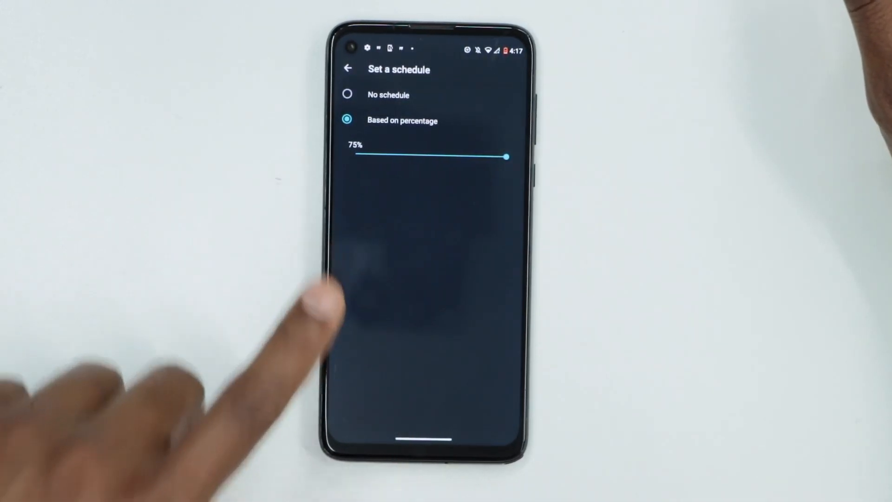
mouse_move(284, 313)
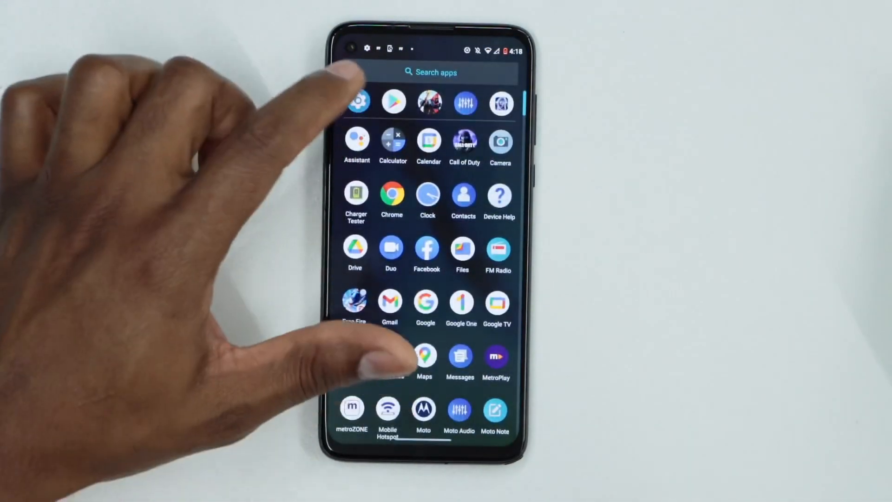
- Relaunch Settings from the app drawer and open the System section
left_click(356, 102)
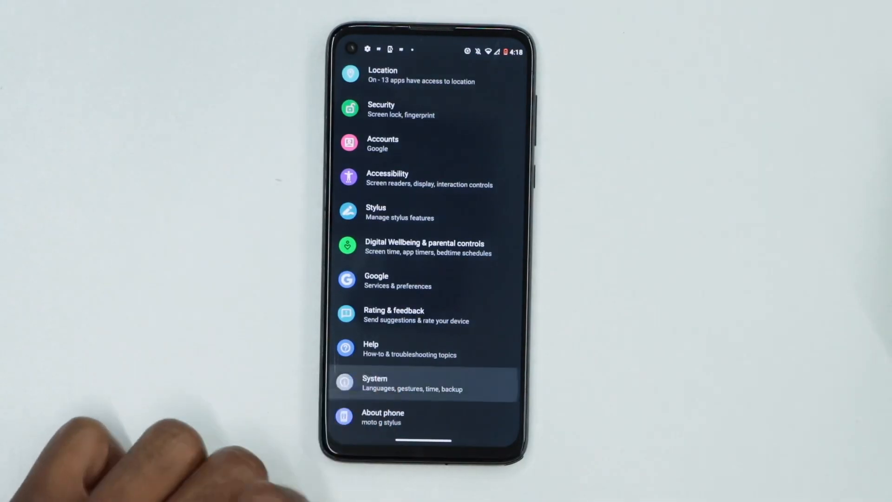
left_click(421, 383)
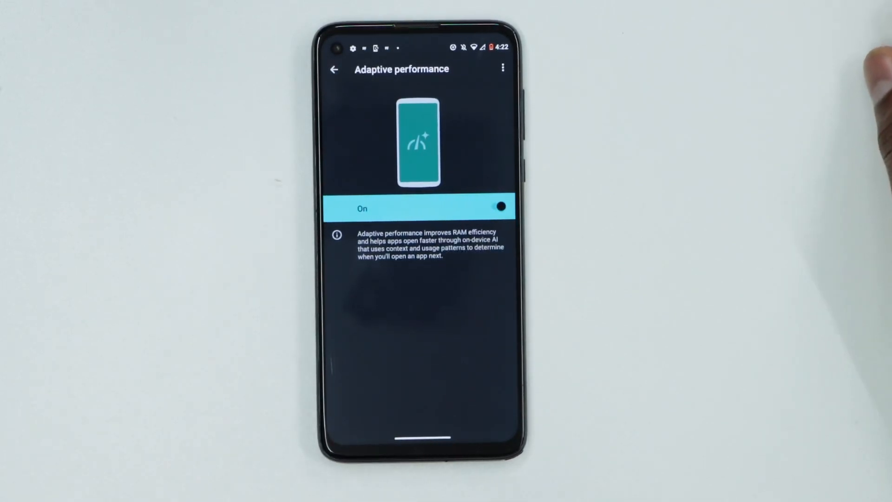
mouse_move(865, 86)
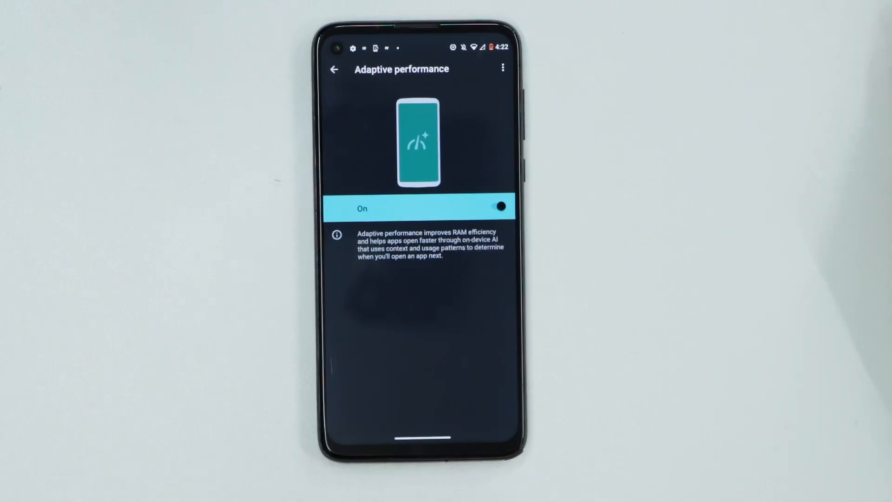